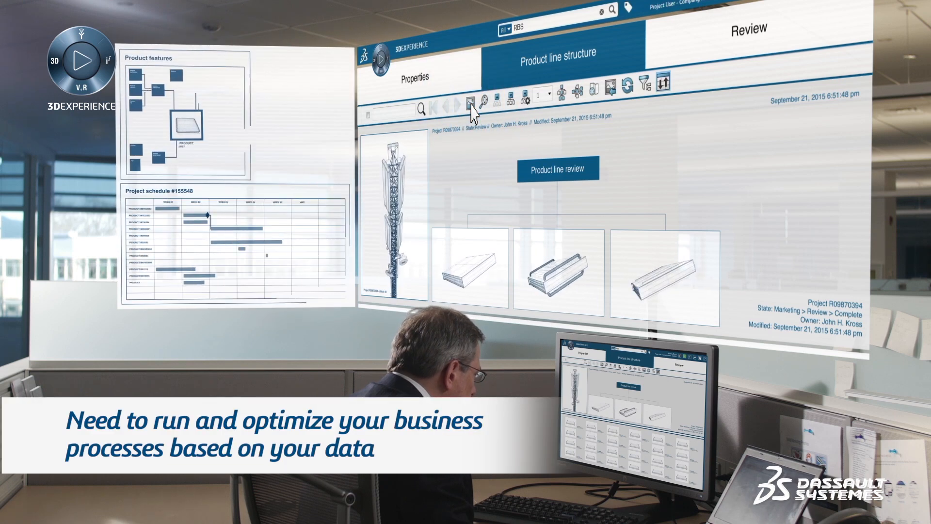
Show the Business Status page with Budget, Risk Grid, Benefit and Issues charts in Exec View.
left_click(660, 273)
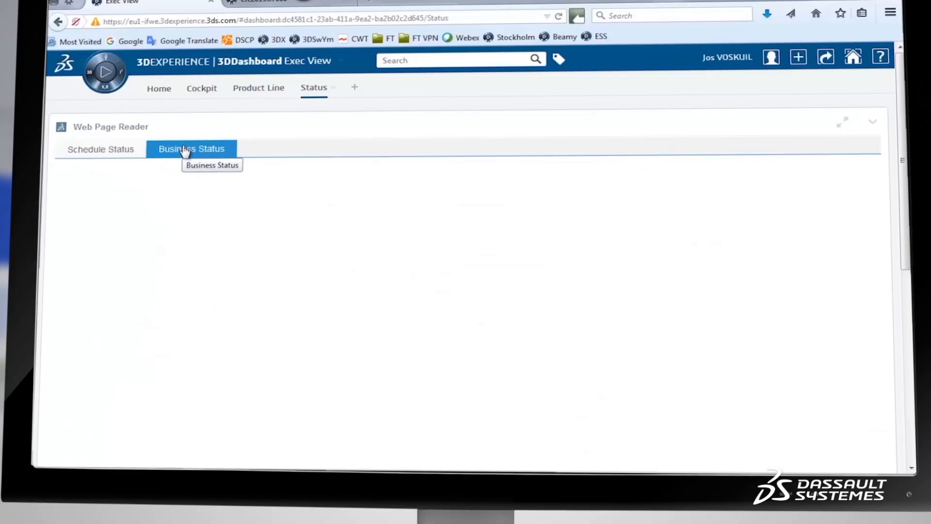
left_click(191, 148)
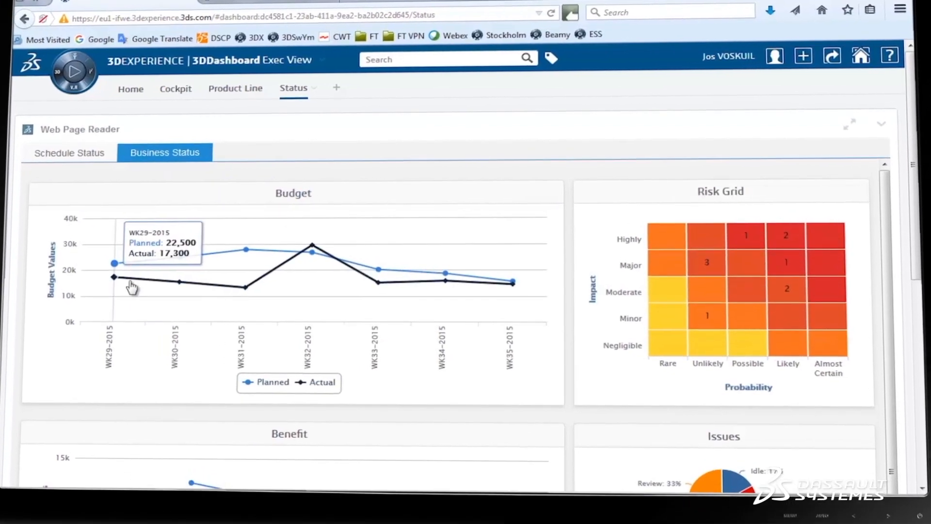